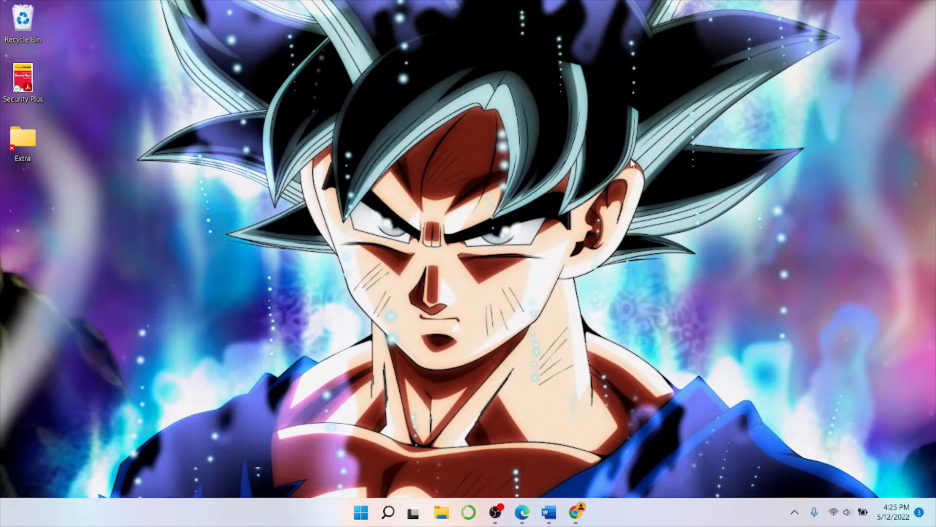
Step: Bring up the Question 8 meal-total prompt in Word and colour-code its sentences
click(546, 512)
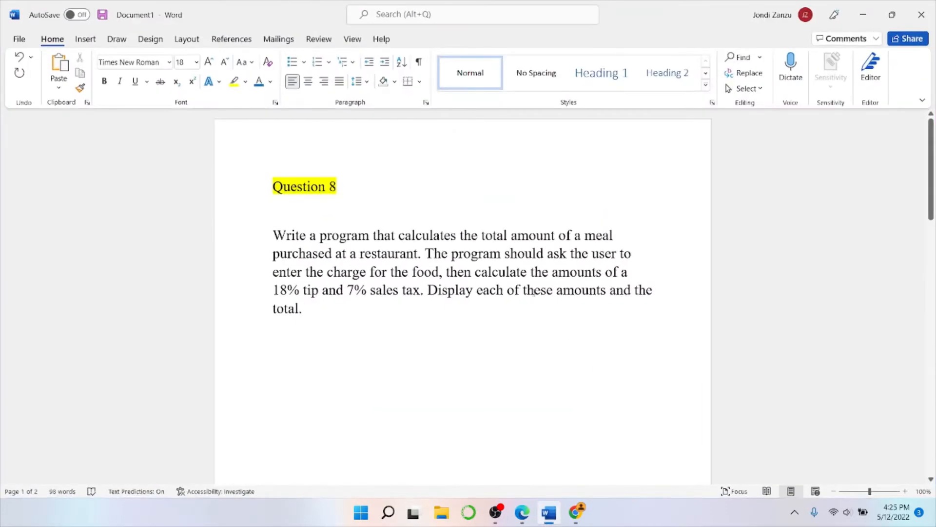
mouse_move(395, 461)
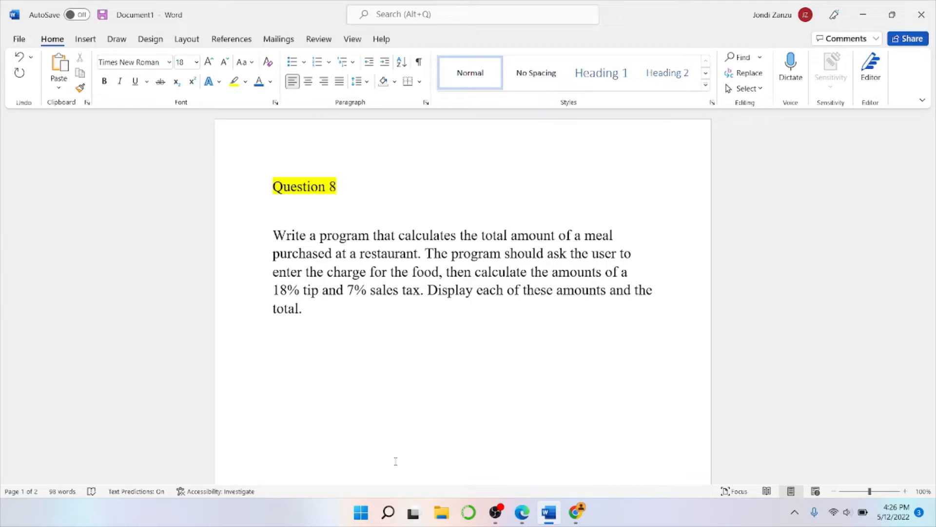
click(273, 455)
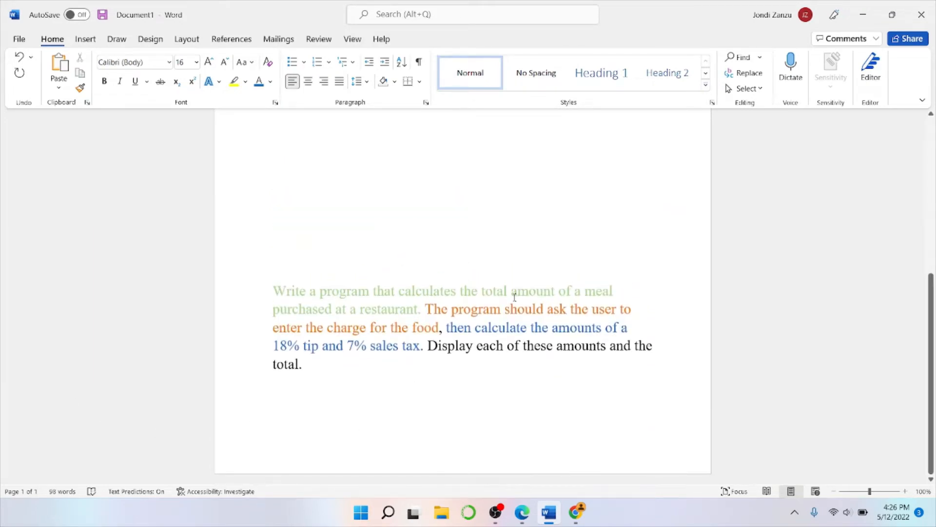
click(273, 388)
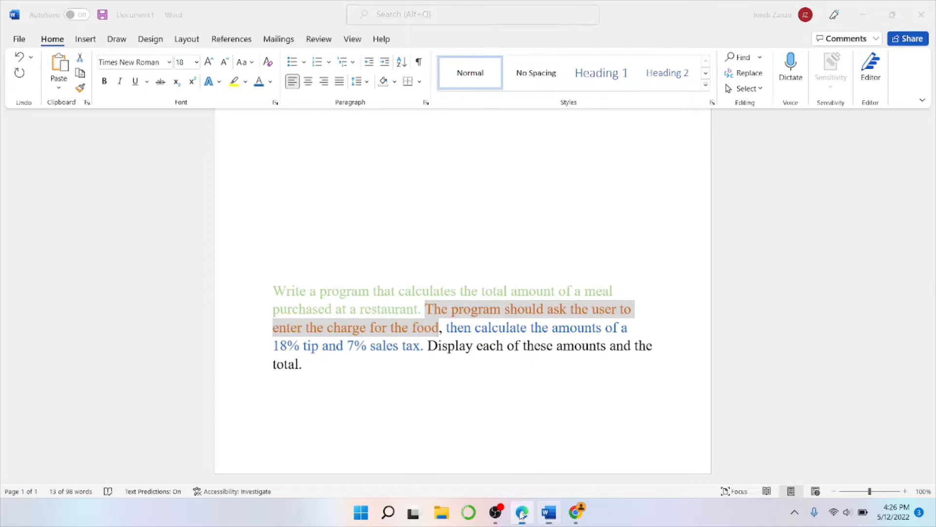
Step: Write price = float(input("Enter the charge for the food. $ ")) in the notebook cell
click(522, 512)
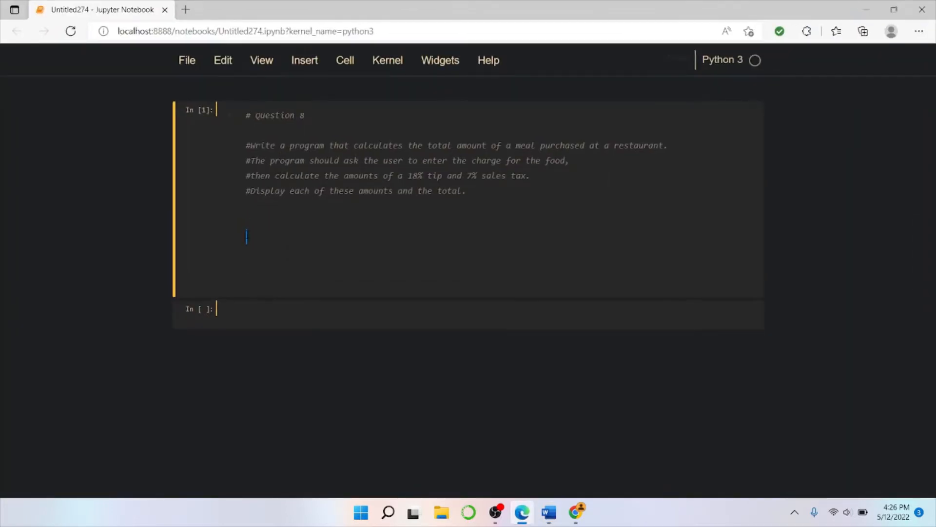
text(prie)
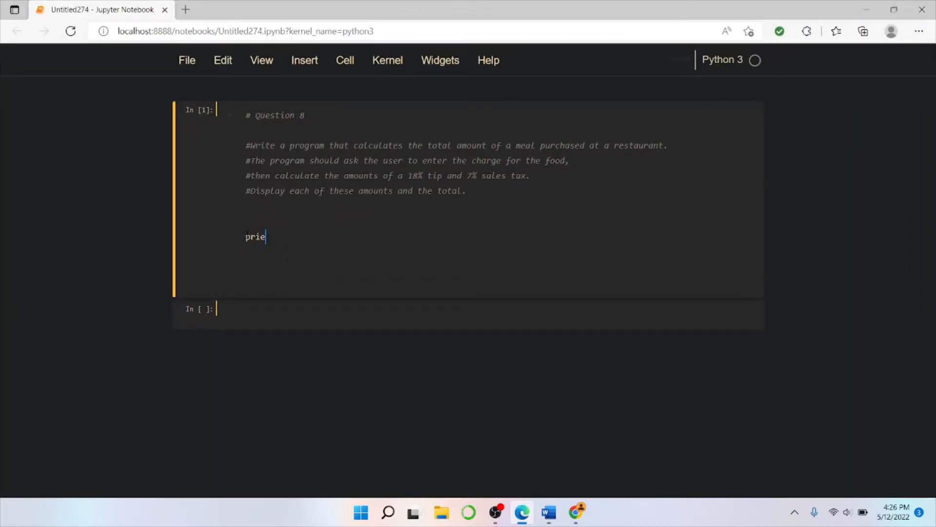
text(ce =)
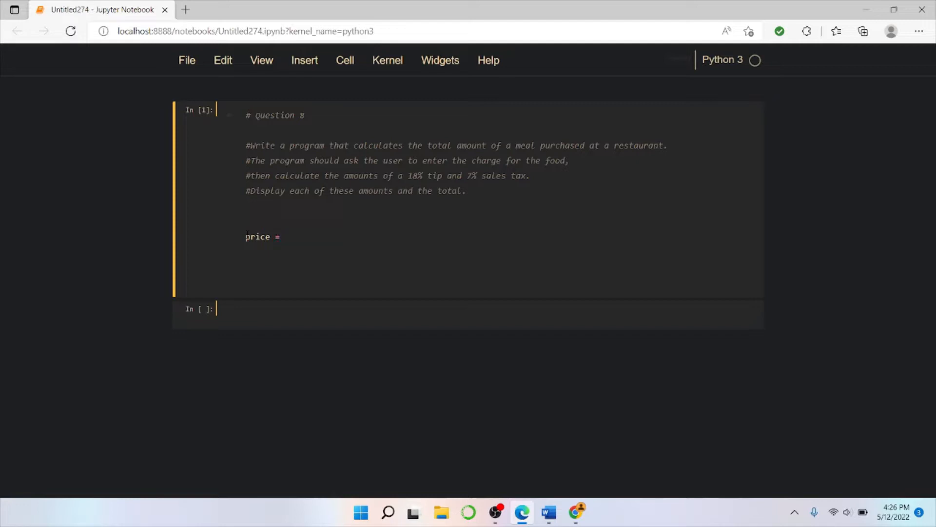
text(float())
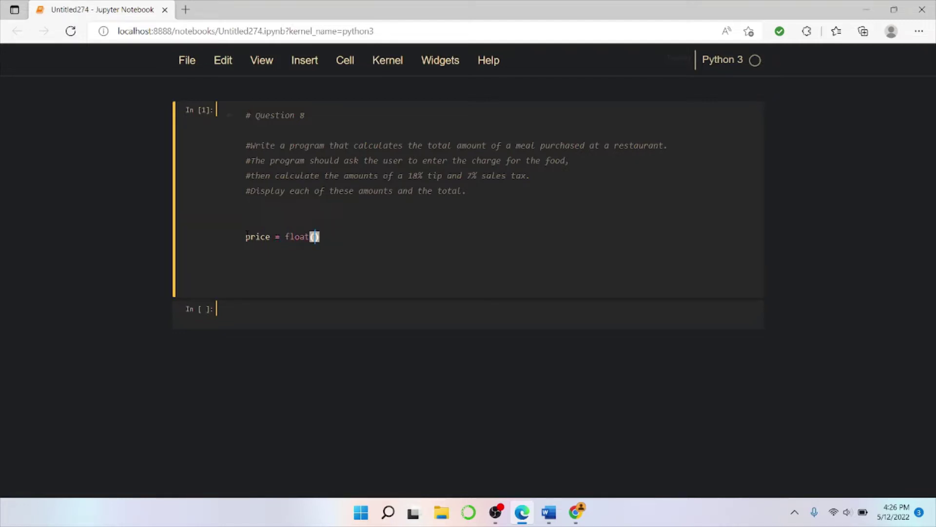
text(inpt)
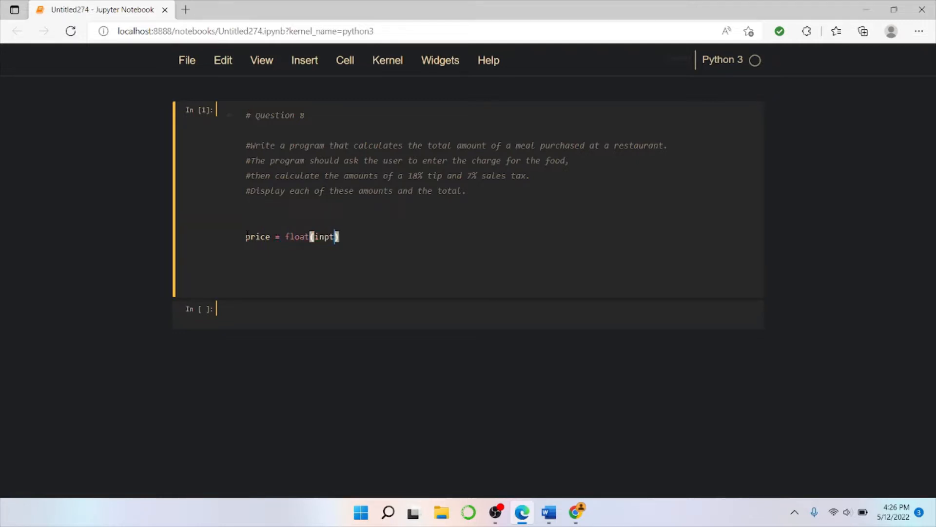
text(u)
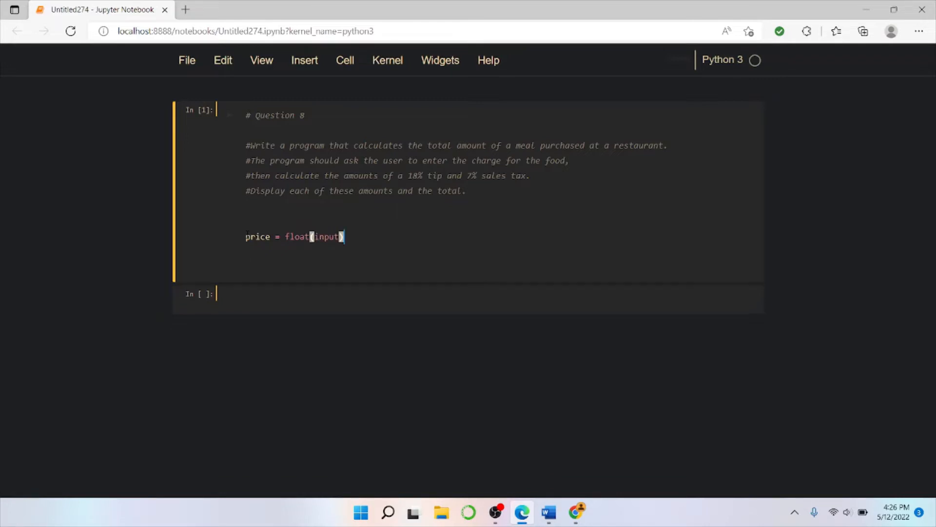
text(("Enter t)
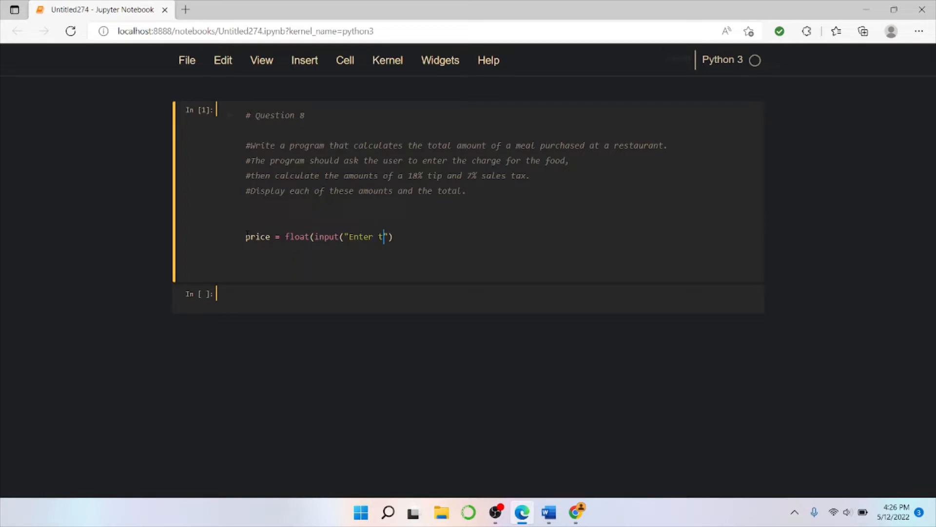
text(he)
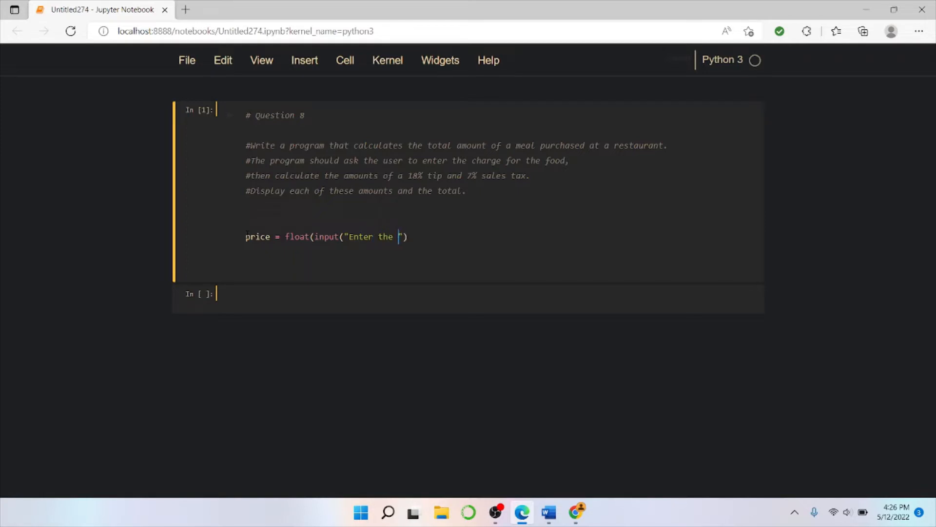
text(charge f)
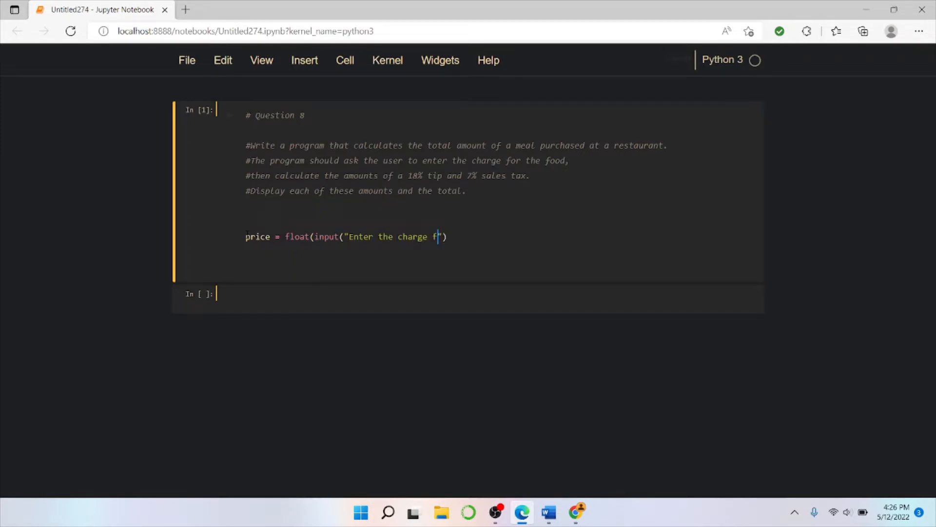
text(or the food.)
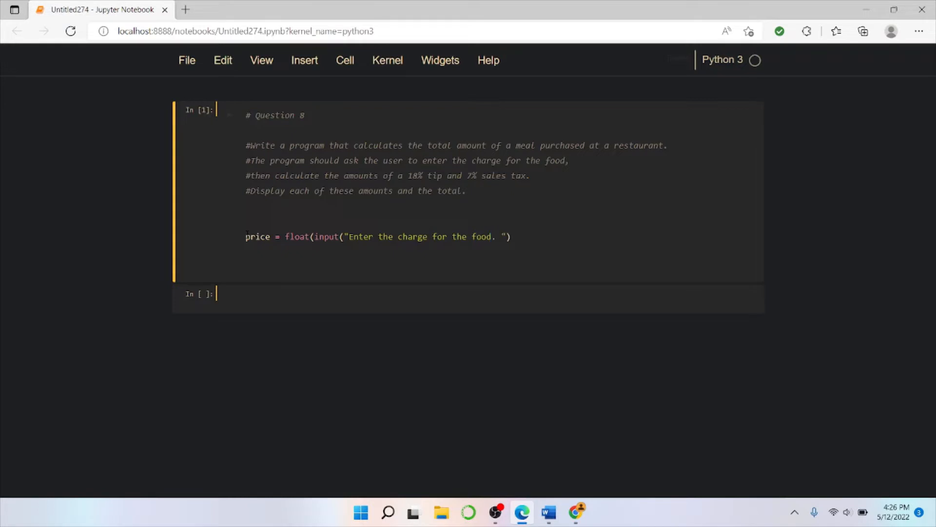
text($)
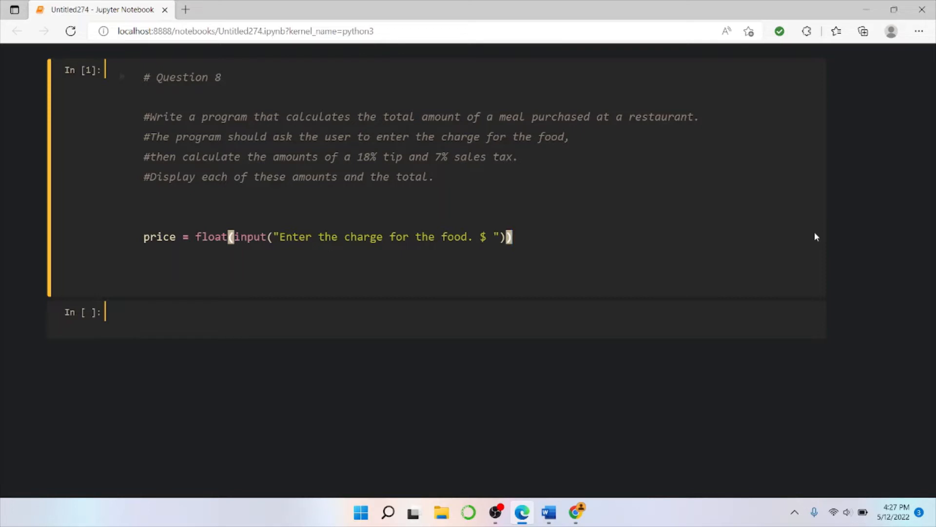
mouse_move(642, 239)
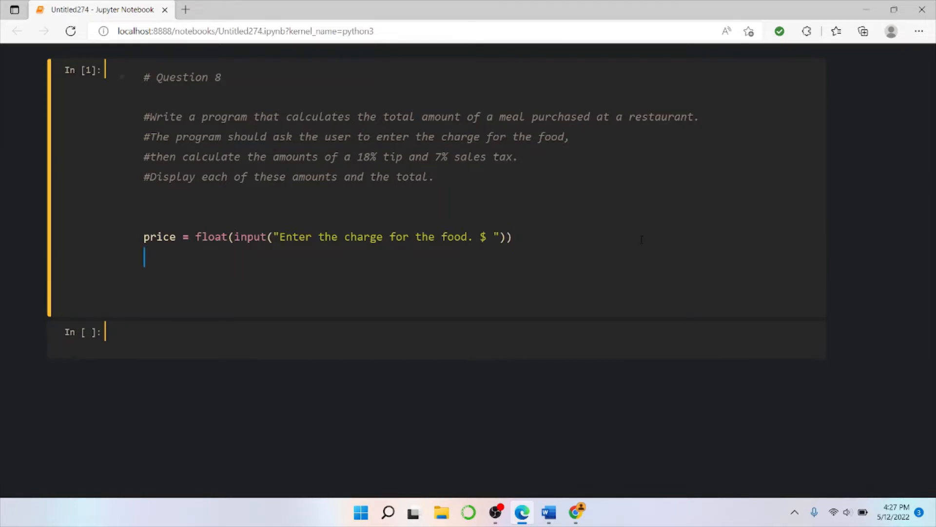
Step: Strike through the orange sentence about entering the food charge in the Word prompt
click(548, 512)
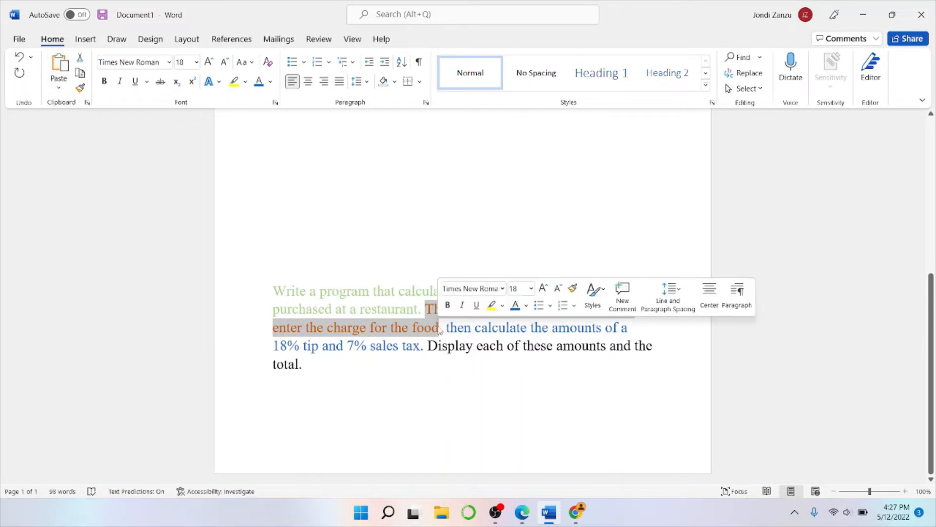
click(160, 82)
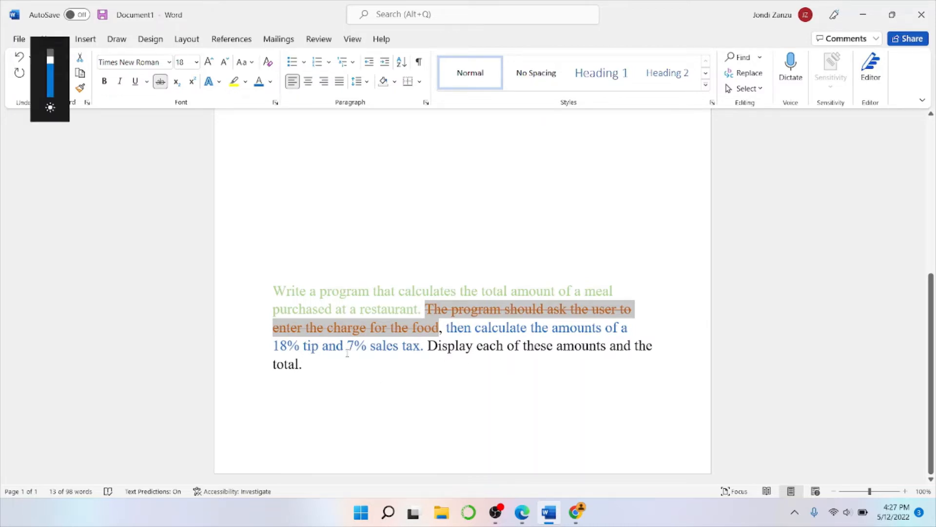
Step: Write tip = price * .18 in the notebook cell
click(522, 512)
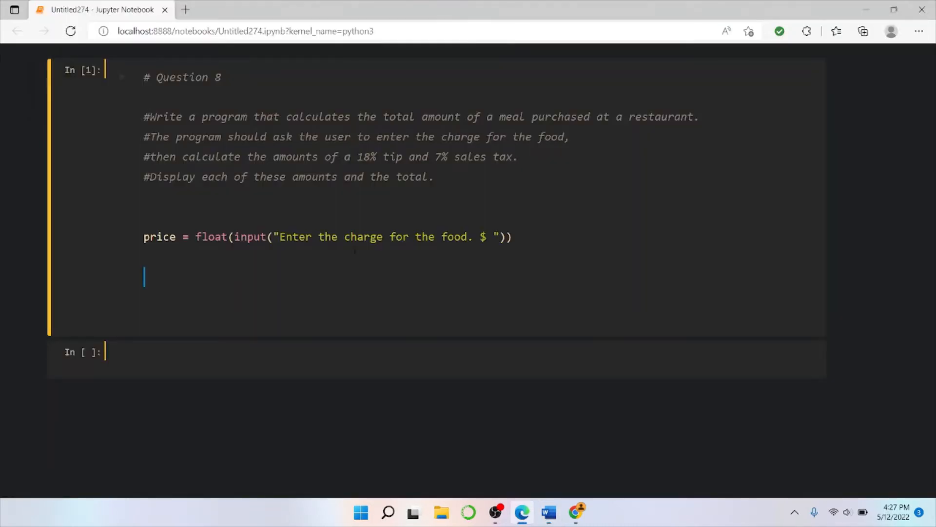
text(tip)
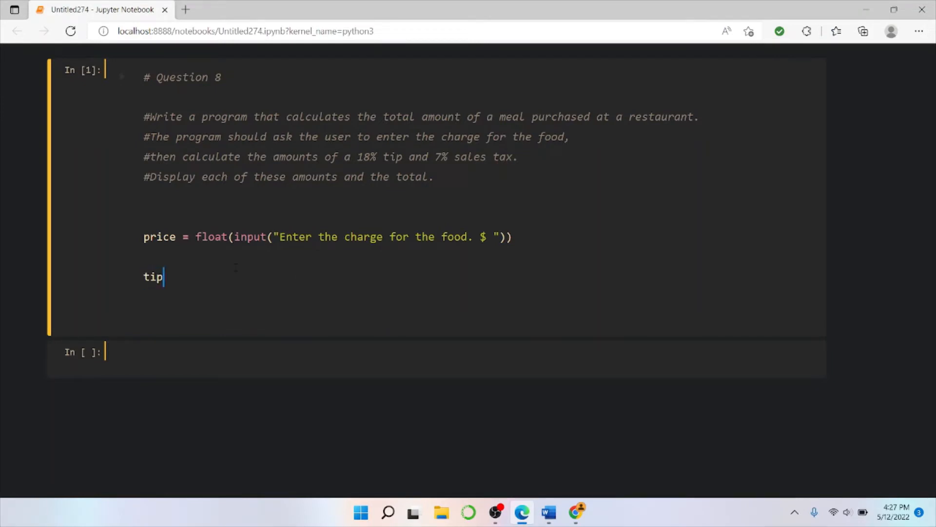
text(=)
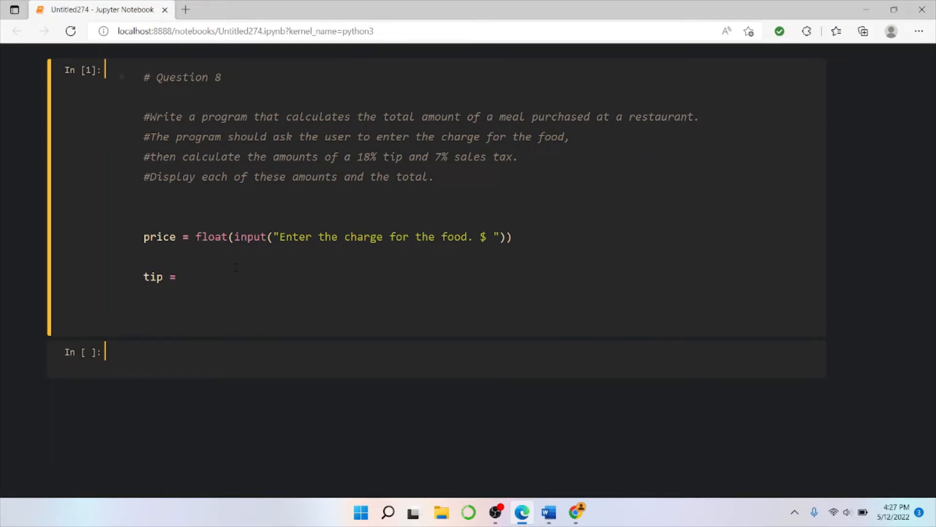
text(price * .18)
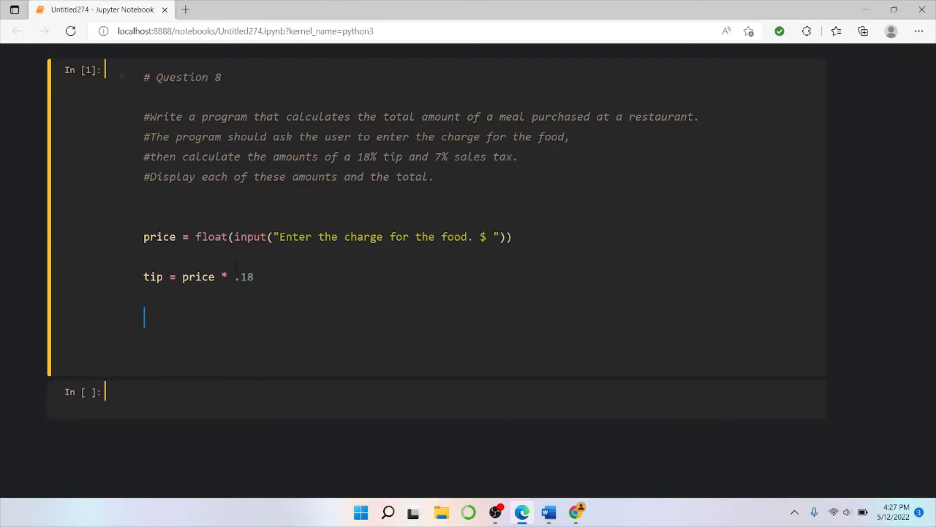
Step: Write print('tip: %.2f'% tip) to show the tip to two decimals, then return to Word
text(print())
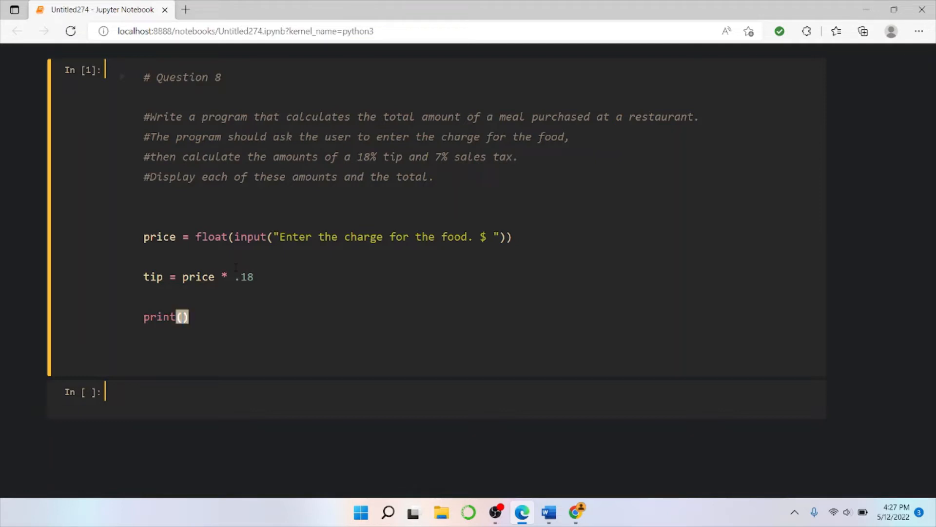
text('t')
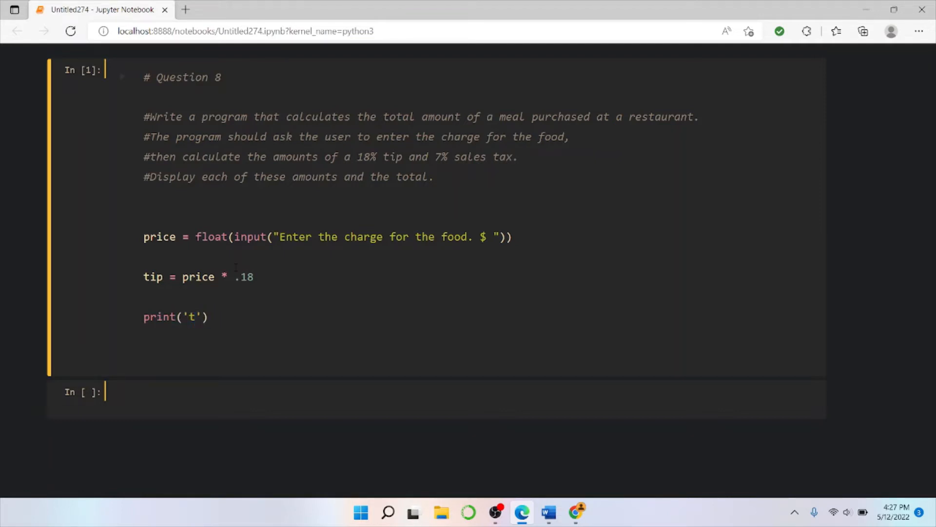
text(ip)
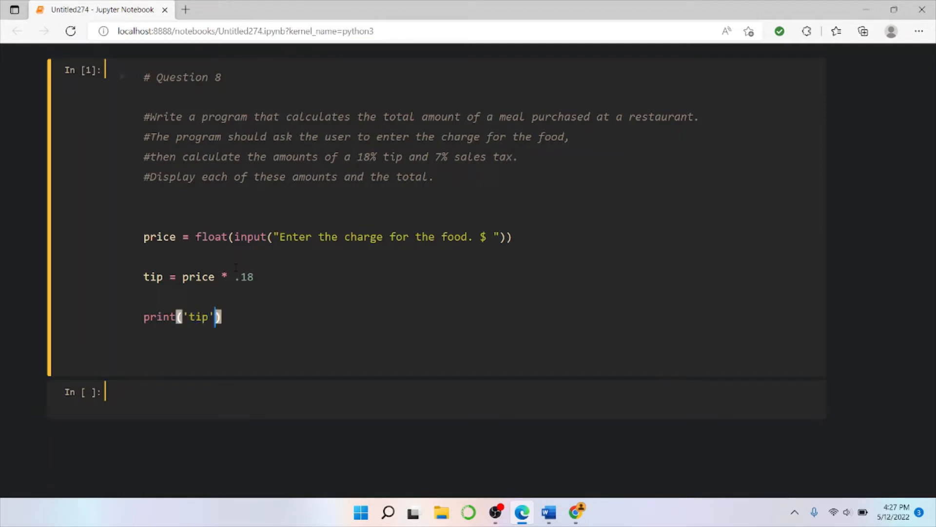
text(:)
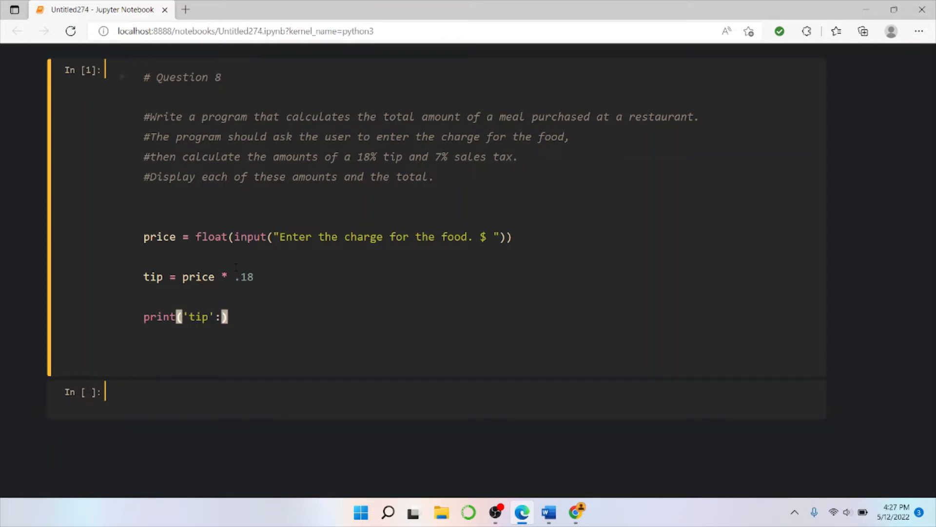
text(%)
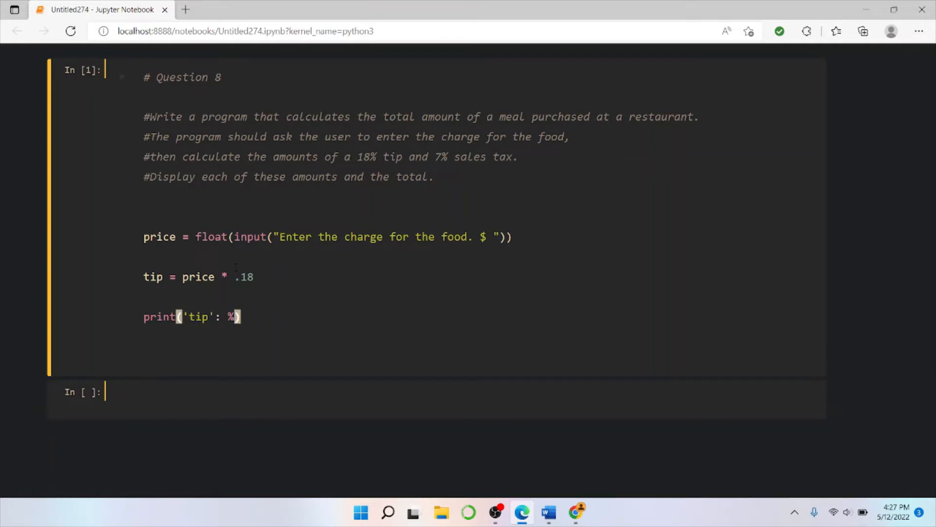
text(2f)
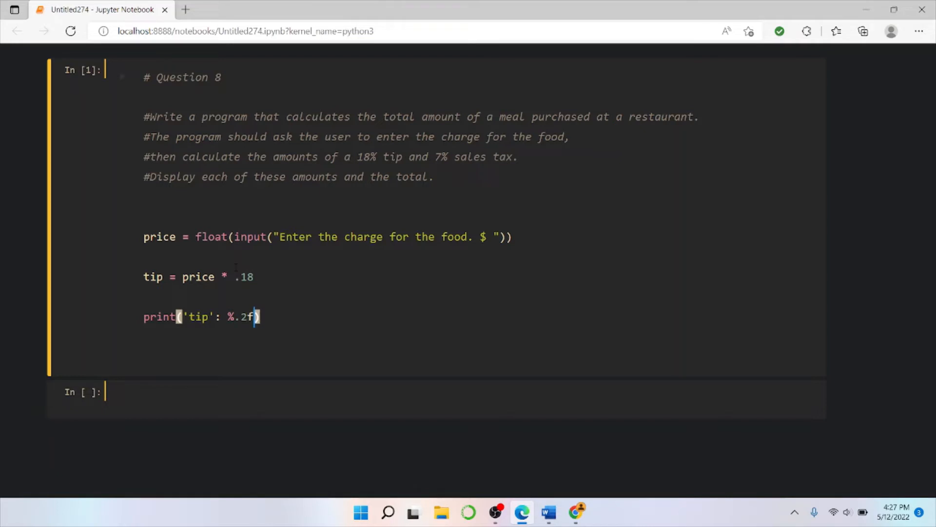
text(')
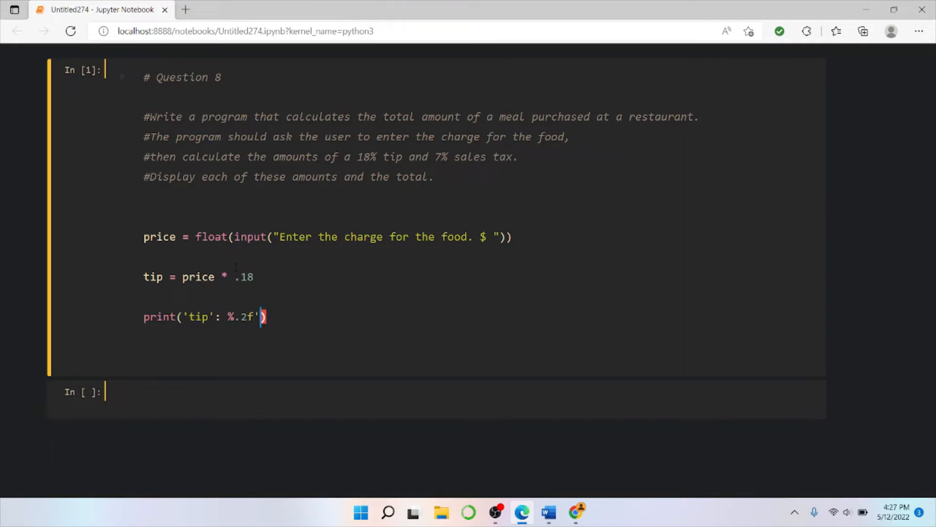
text(% tip)
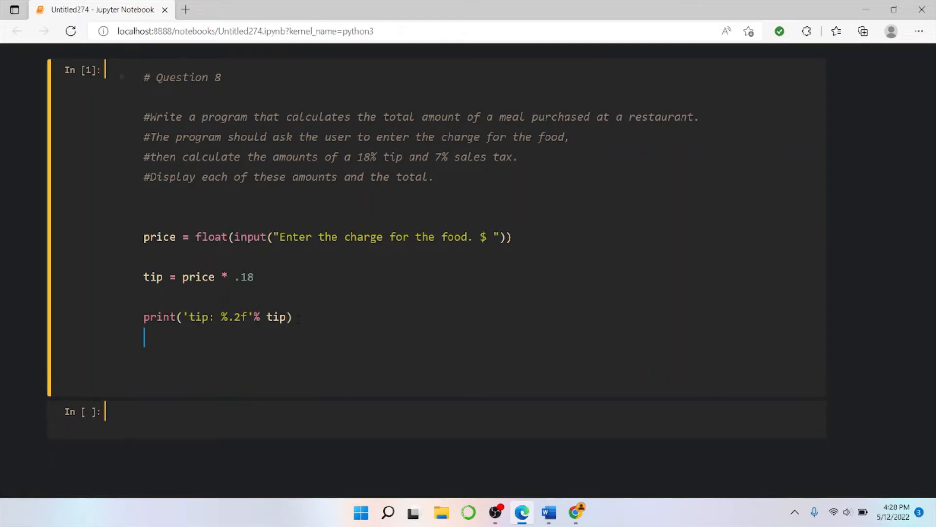
click(547, 513)
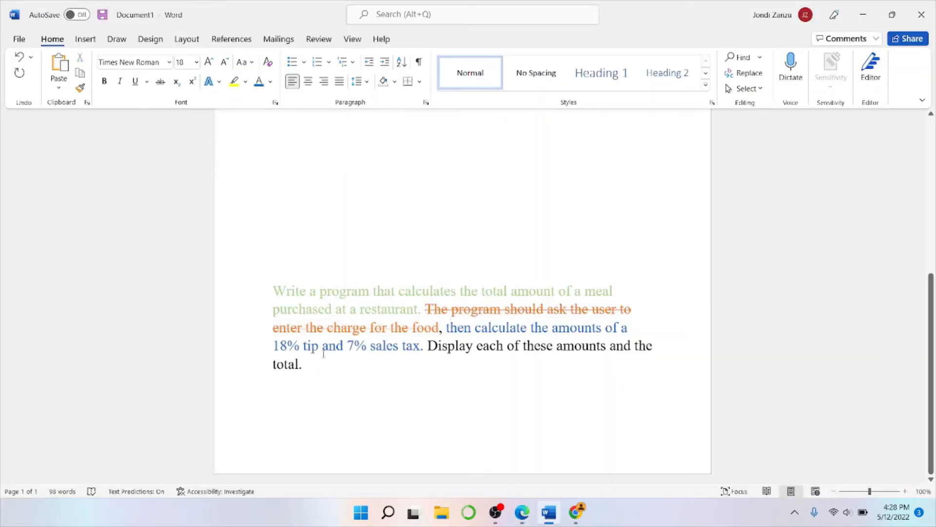
Step: Write sales_tax = price * .07 below the tip lines
click(522, 512)
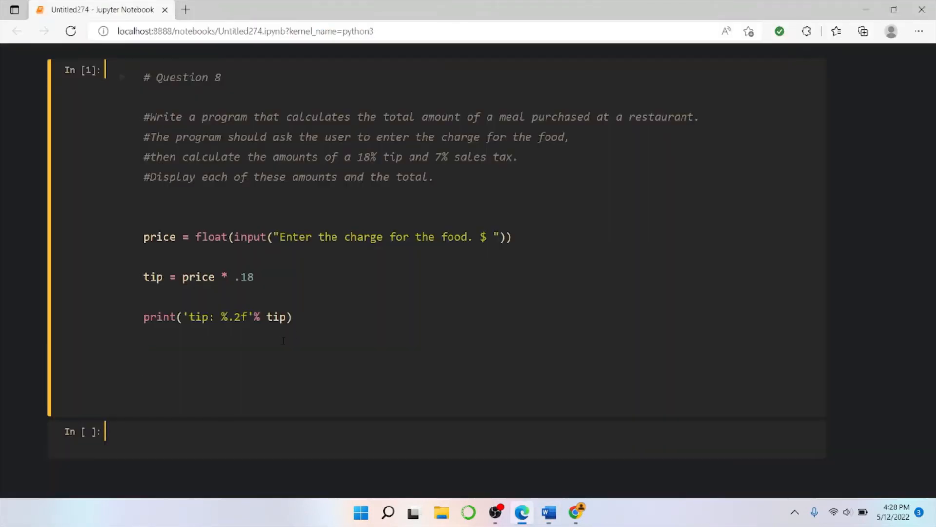
text(sales)
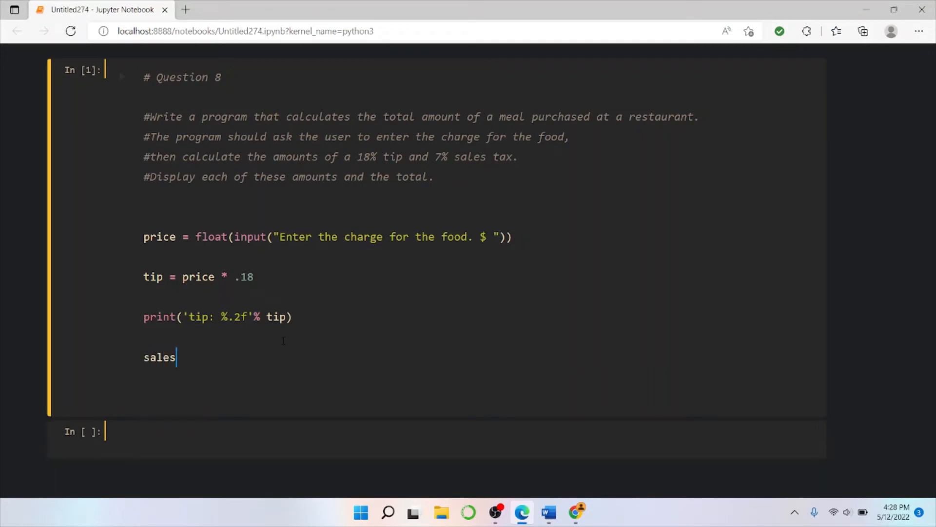
text(_t)
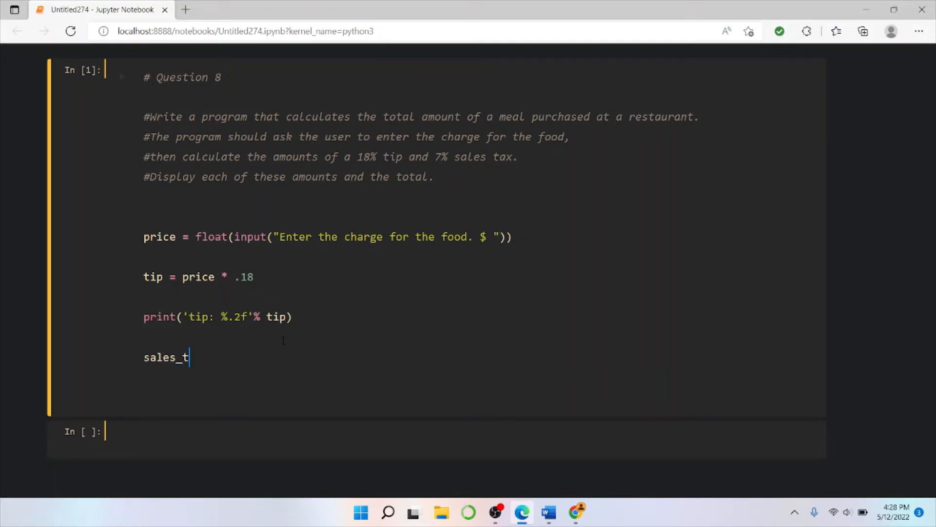
text(ax =)
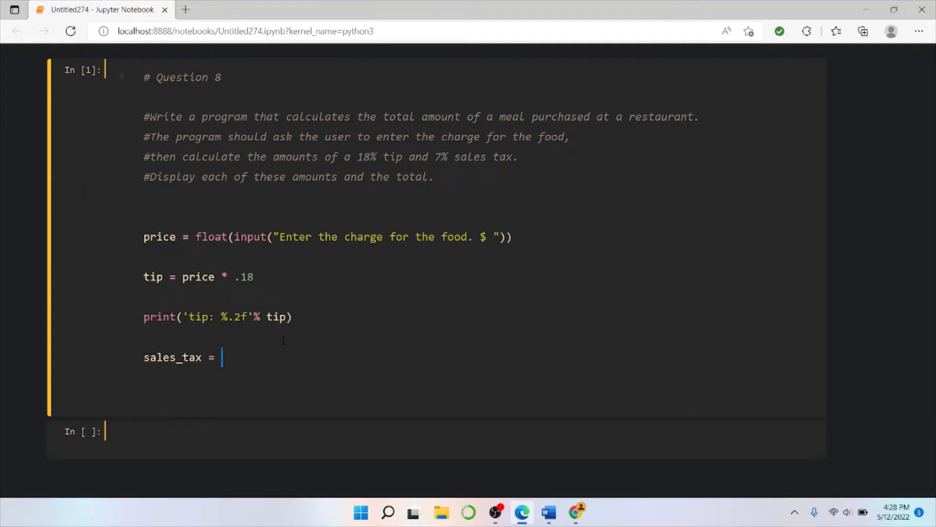
text(price *)
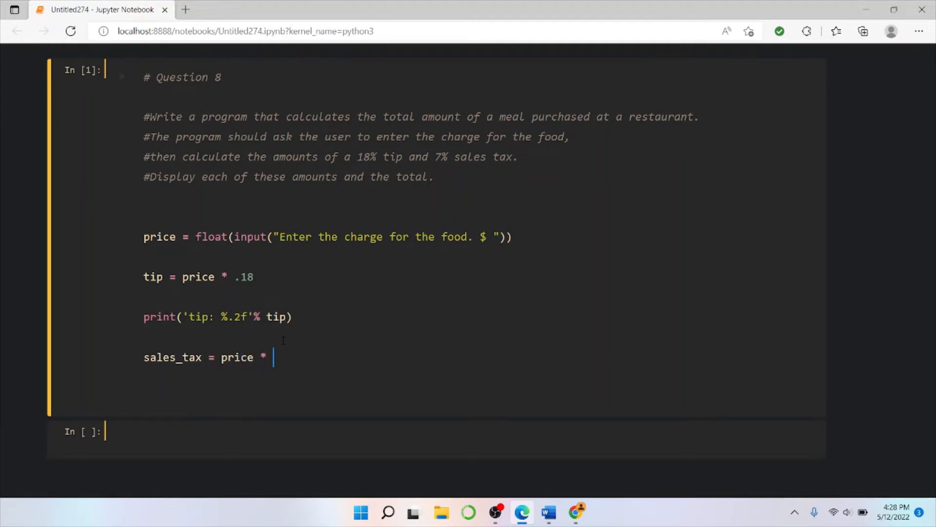
text(.07)
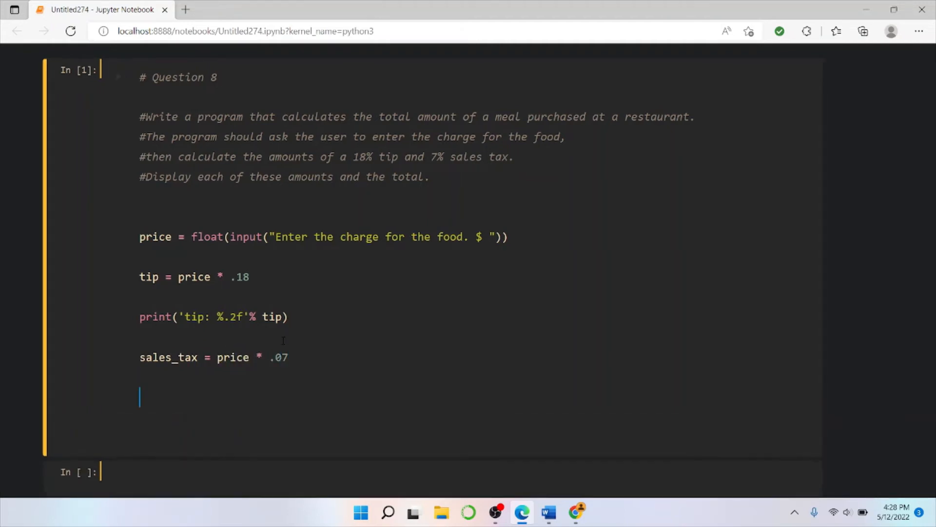
Step: Write print('sales_tax: %.2f'% sales_tax) to show the tax to two decimals
text(pri)
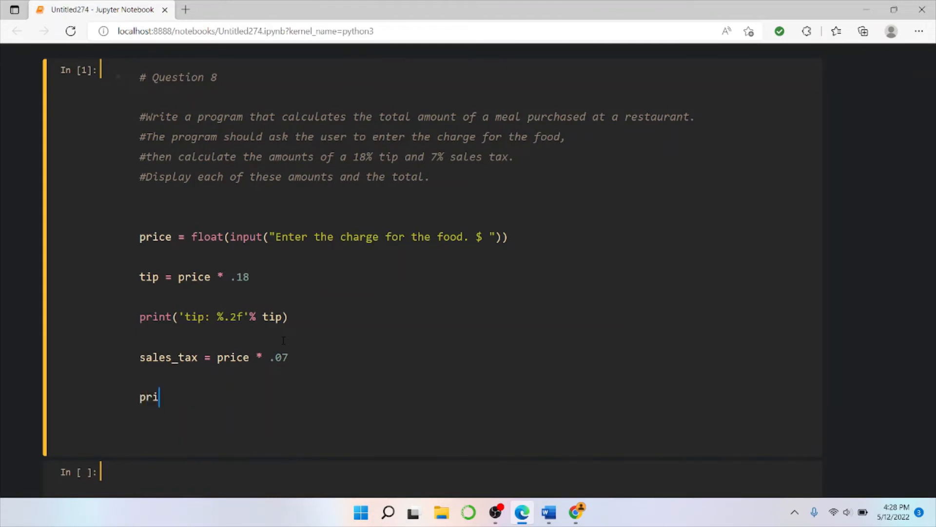
text(nt(': %.2f'% tip)
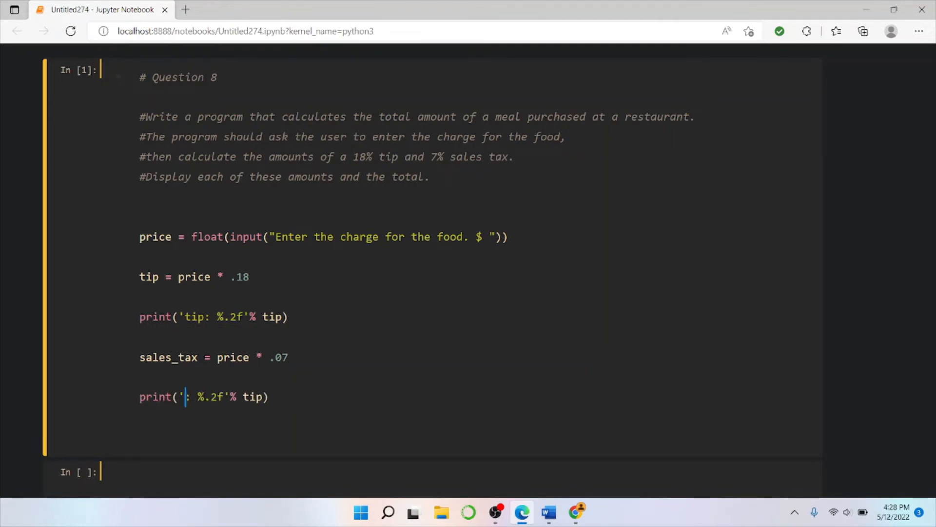
text(sales_tax)
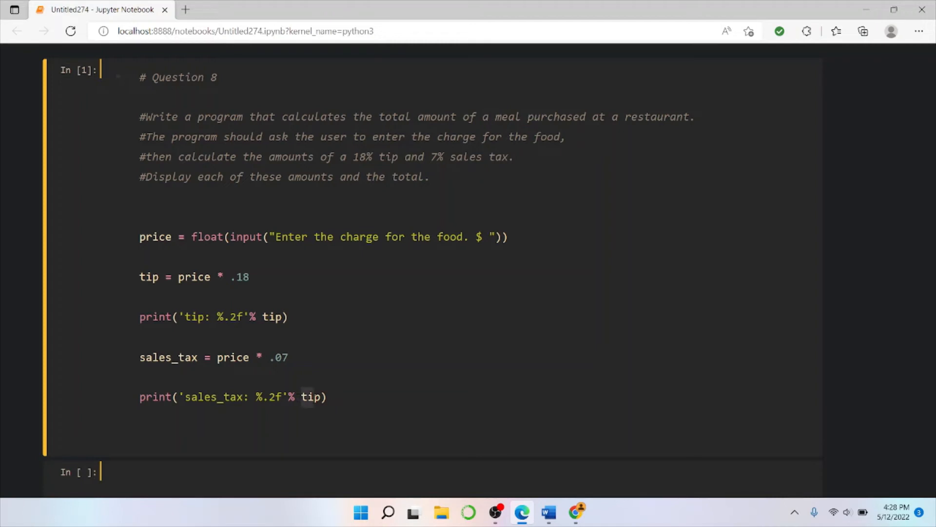
text(sales)
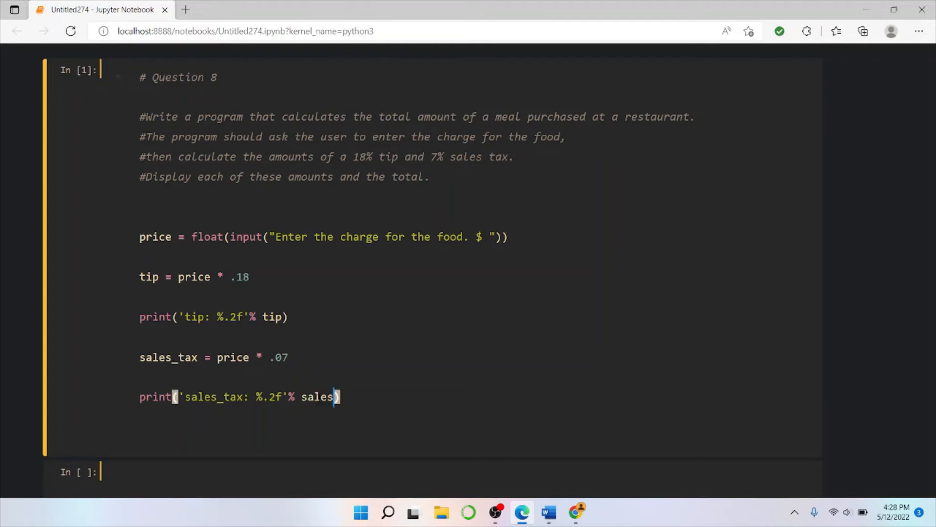
text(_tax)
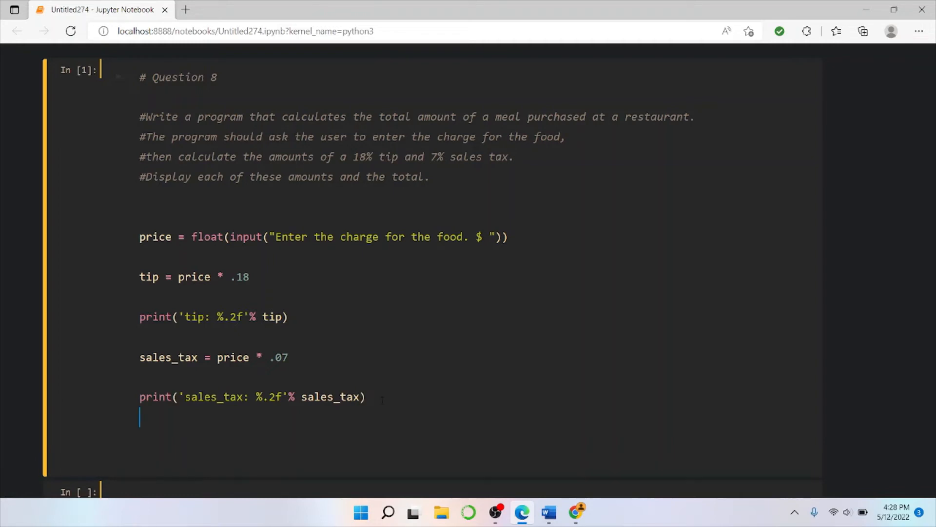
Step: Reread the Word prompt, strike through the tip-and-tax sentence, and return to the notebook
click(547, 512)
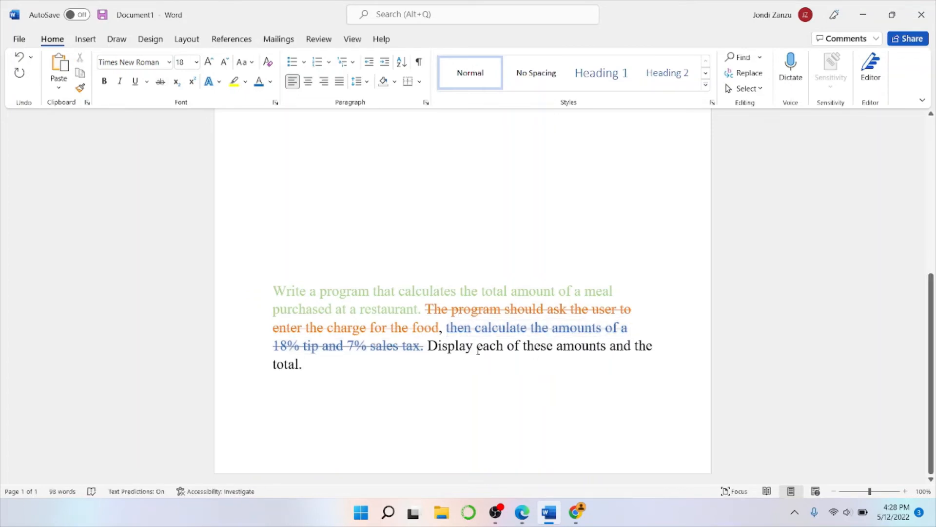
click(427, 346)
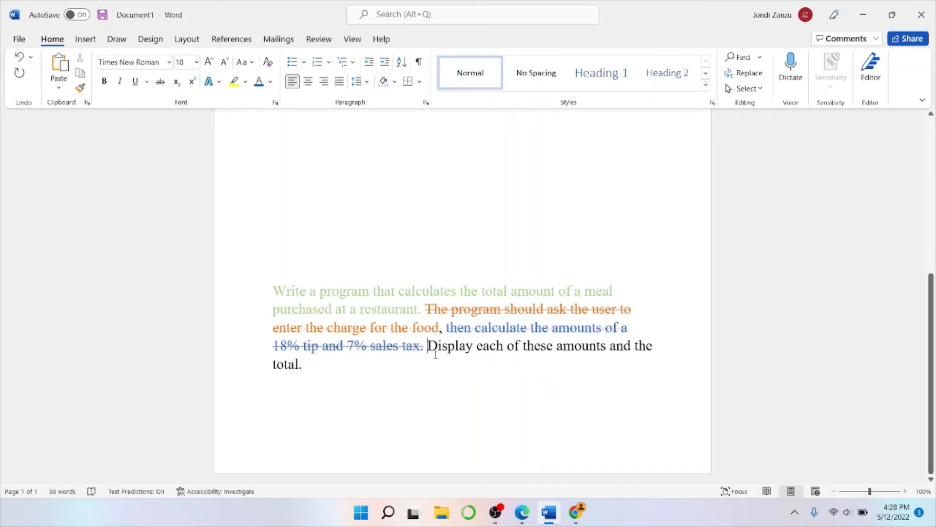
click(521, 512)
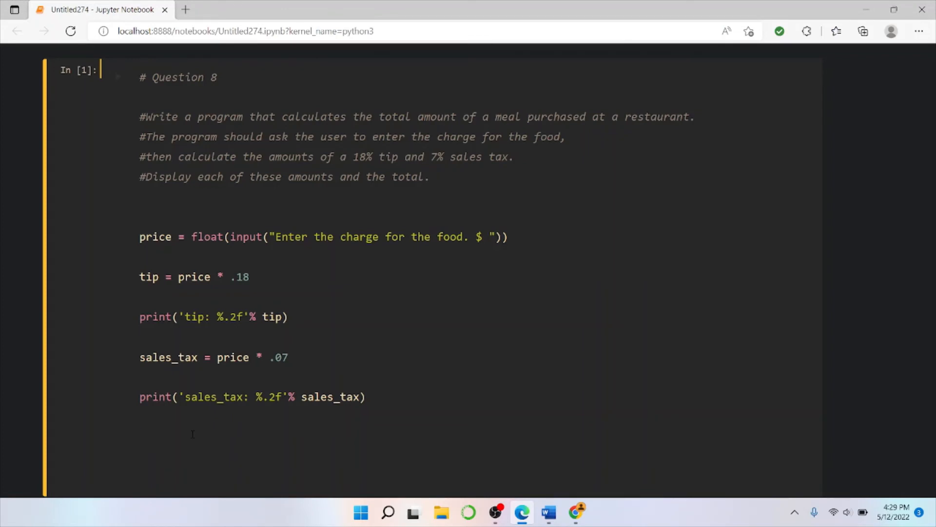
Step: Write total = price + tip + sales_tax in the cell
text(total =)
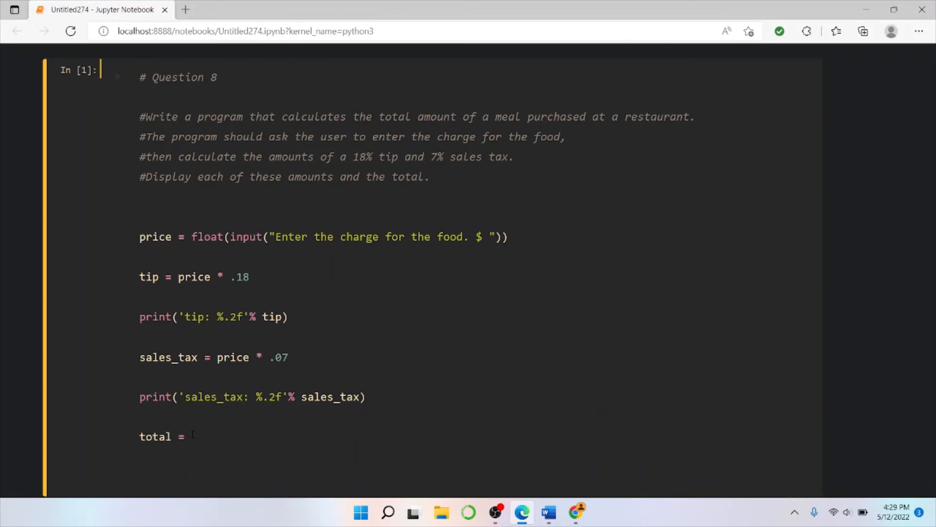
text(price)
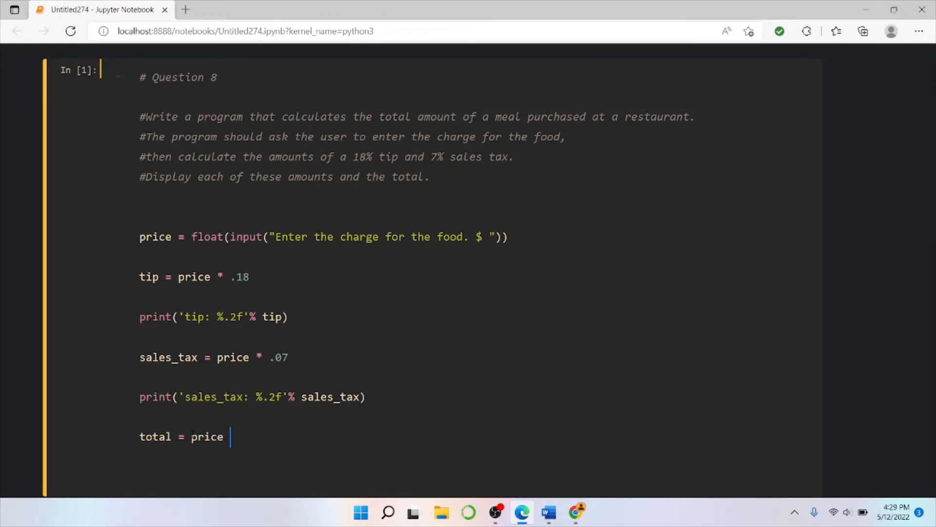
text(+ tip)
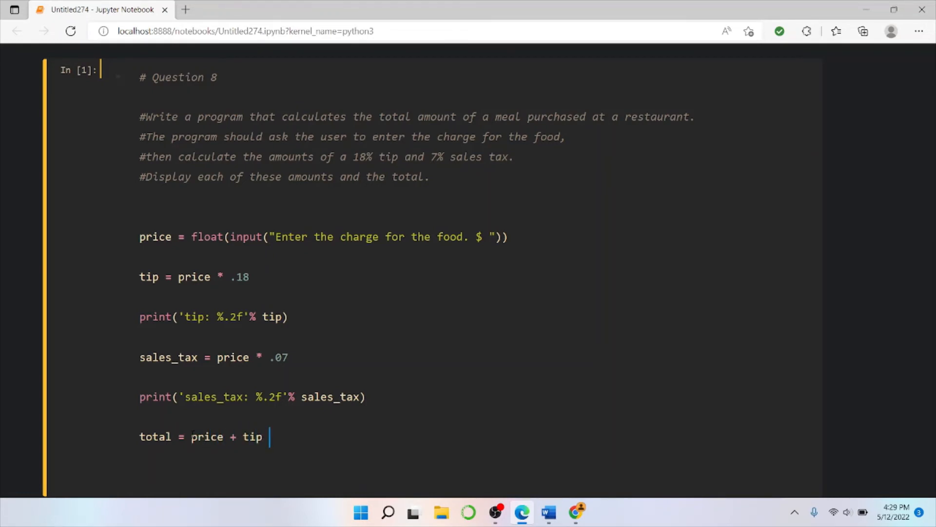
text(+ sales_)
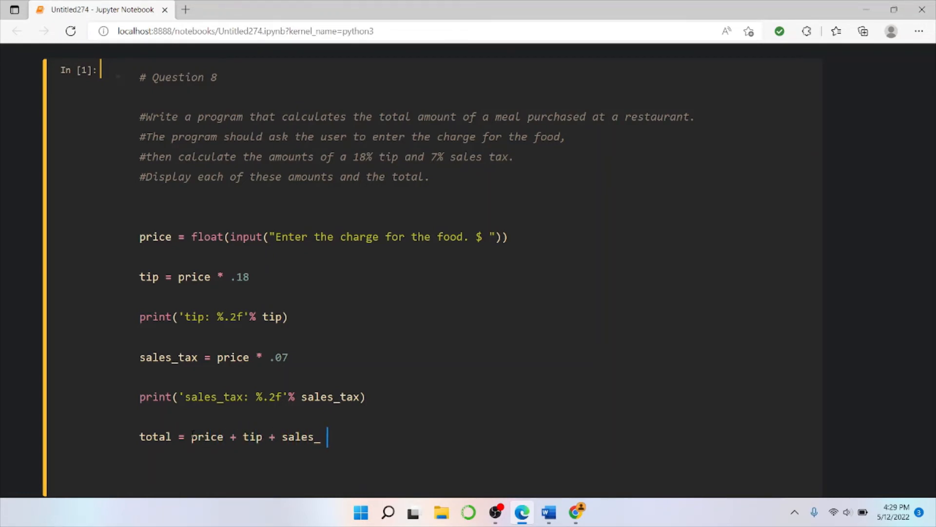
text(tax)
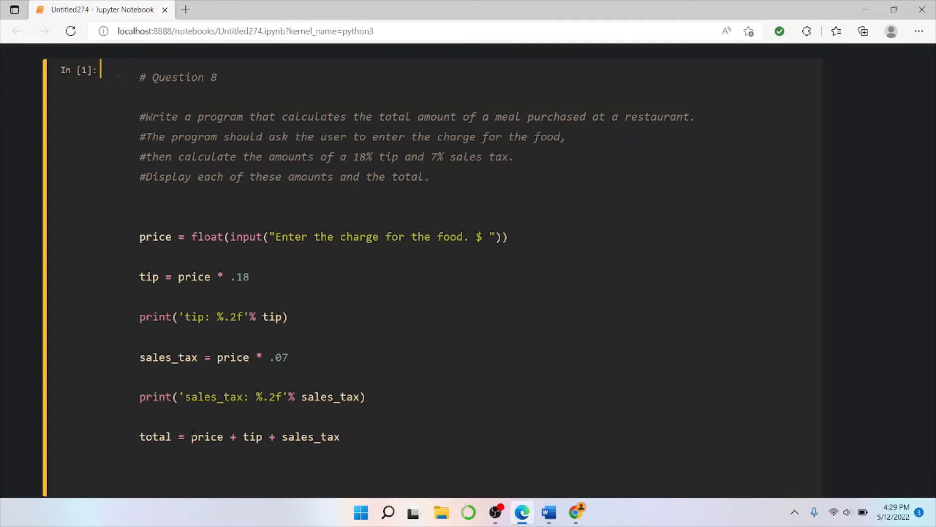
Step: Write print("total: ", total) to display the labelled total
text(print)
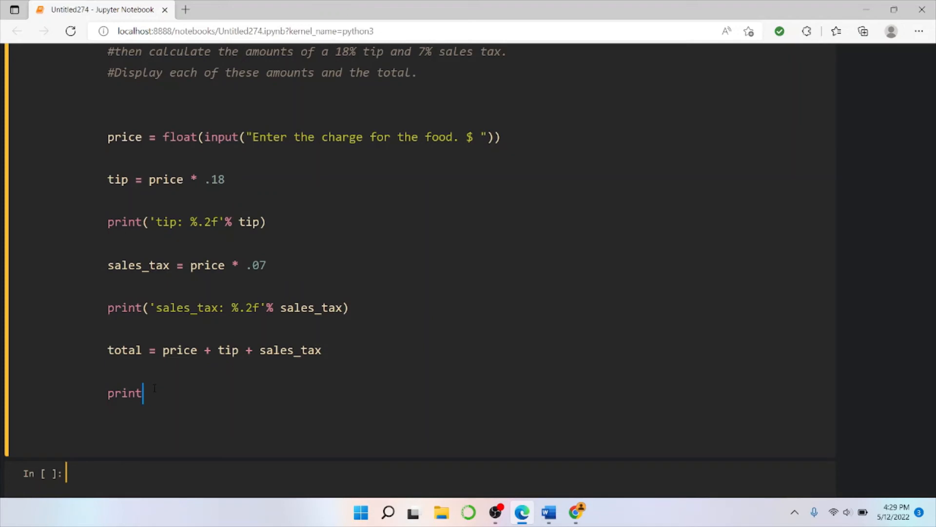
text(())
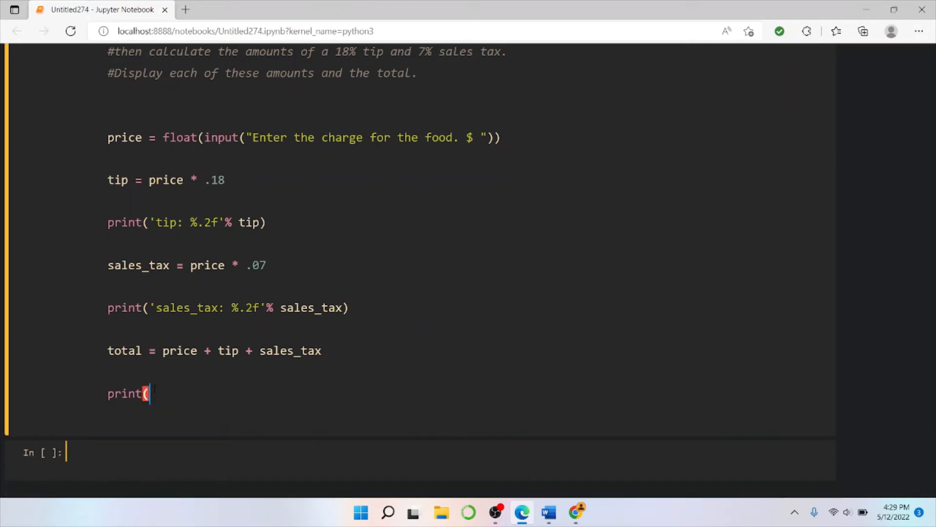
text("toit")
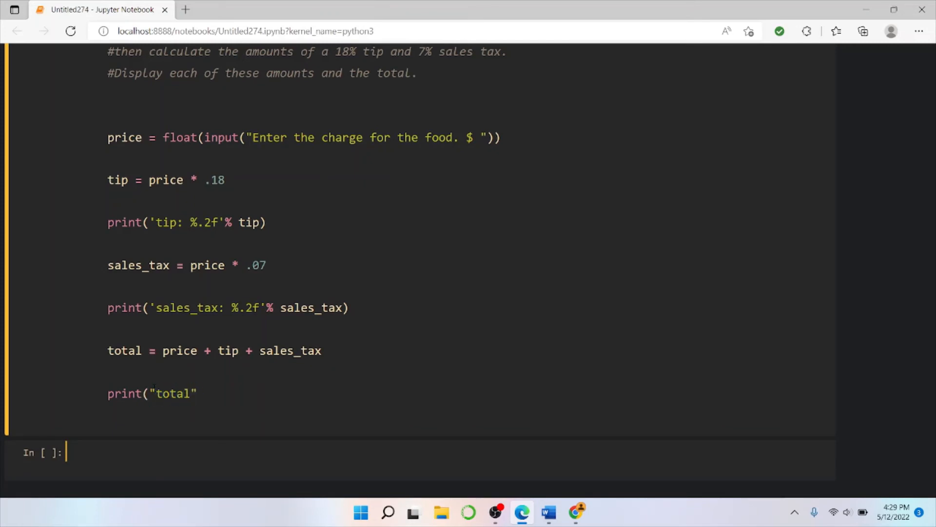
text(:)
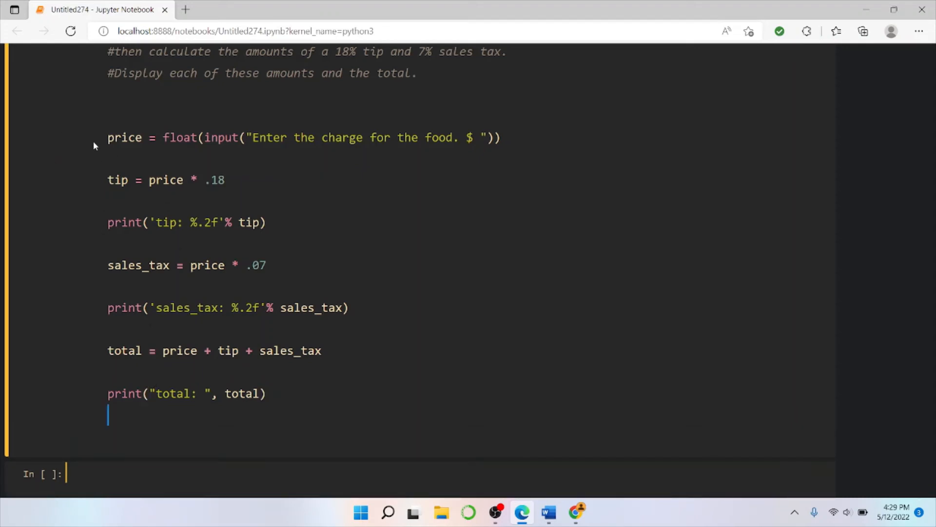
click(185, 179)
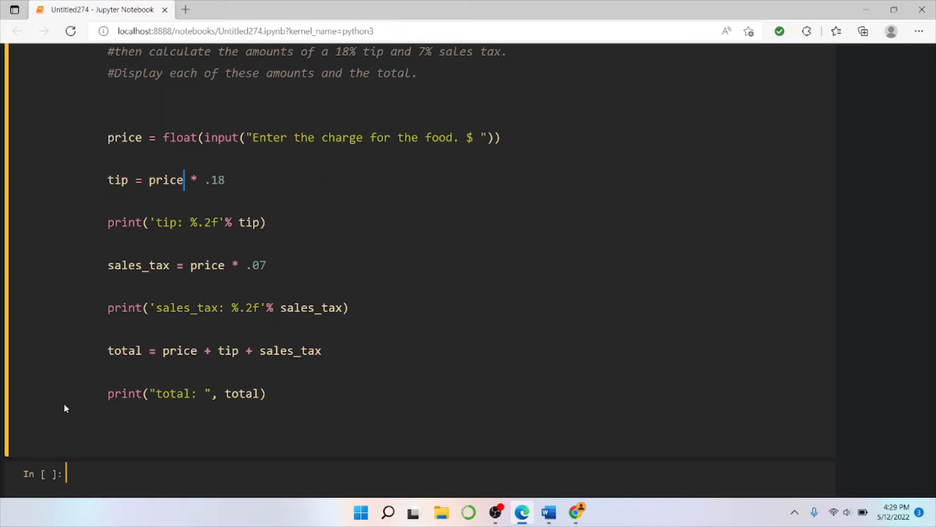
click(546, 512)
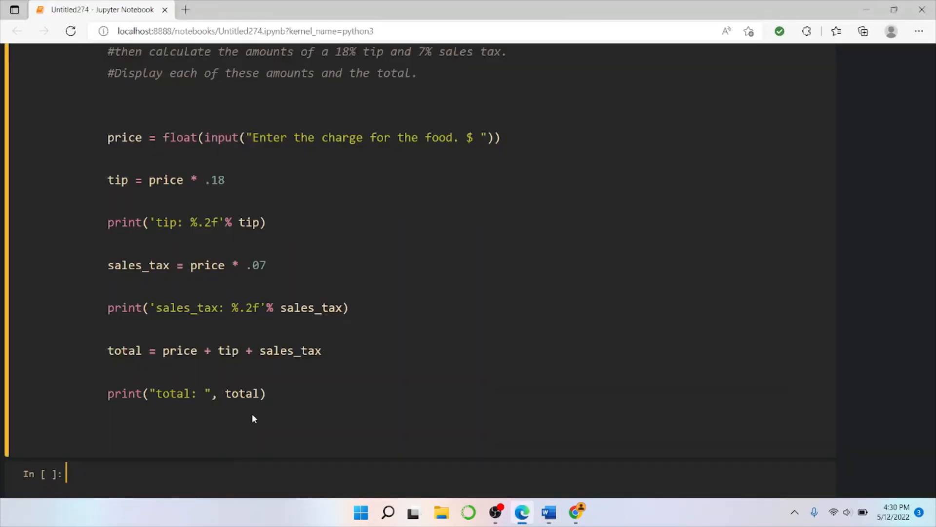
Step: Run the cell with charge 100, printing tip 18.00, sales_tax 7.00 and total 125.0
key(shift+enter)
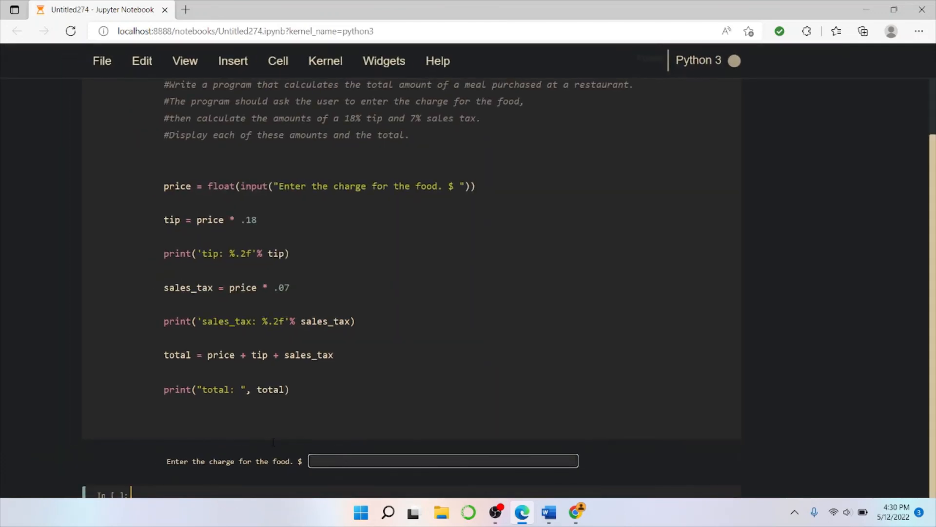
text(100)
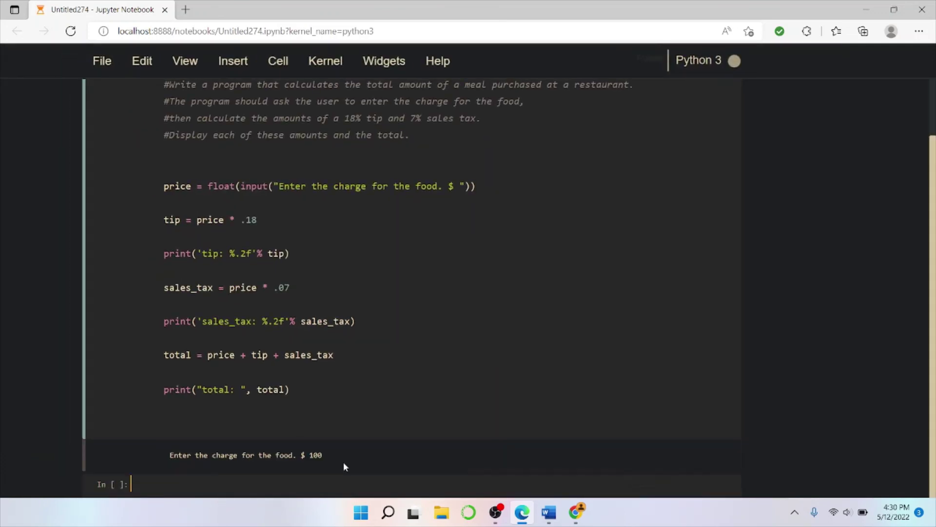
key(Return)
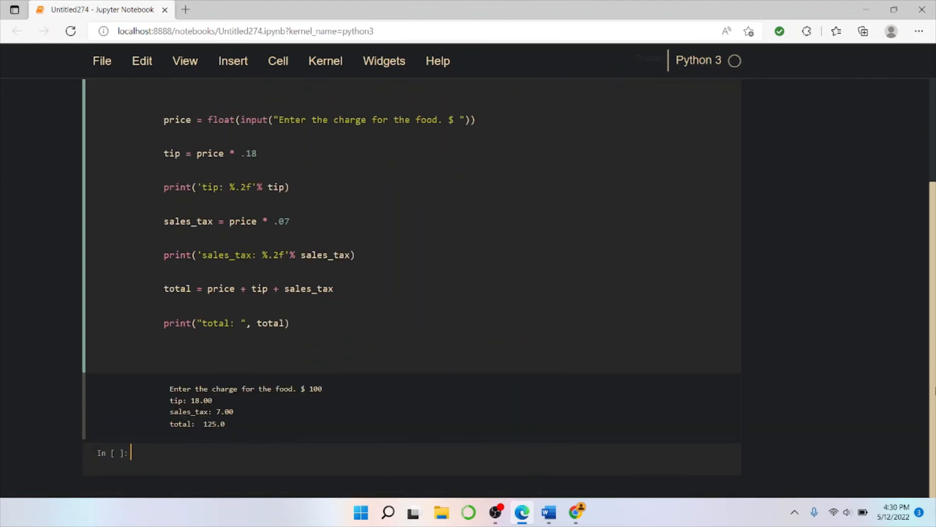
scroll(up, 3)
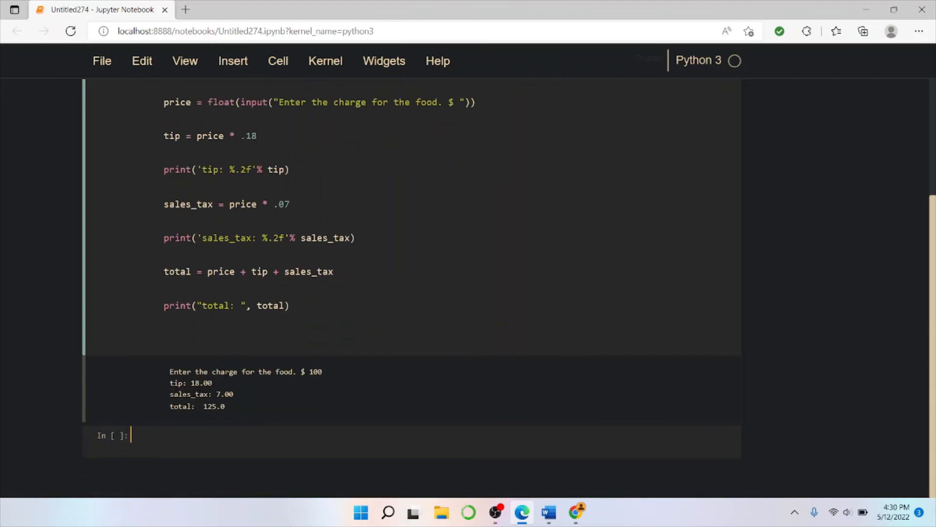
double_click(190, 383)
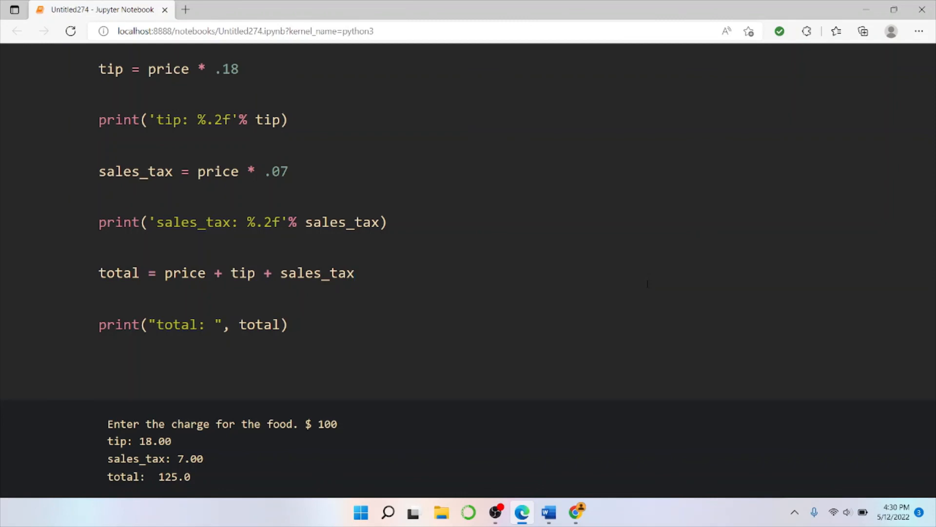
click(355, 273)
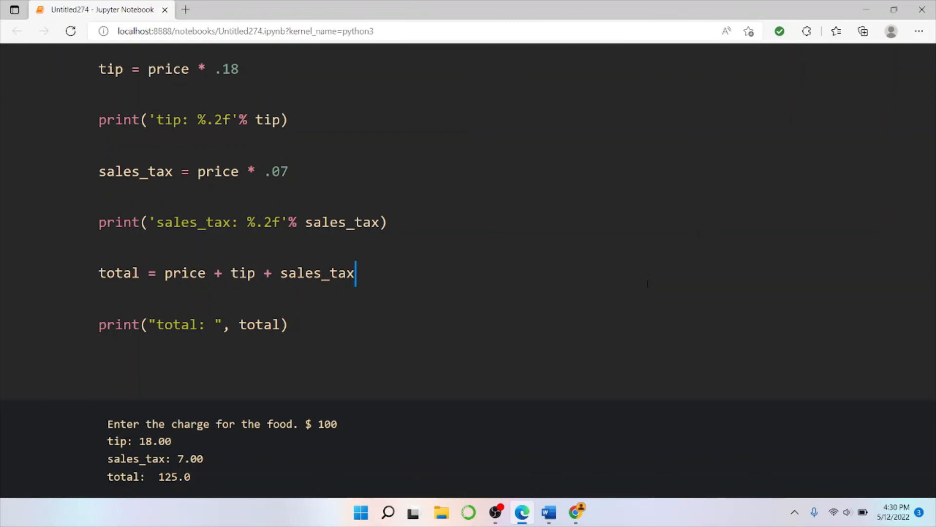